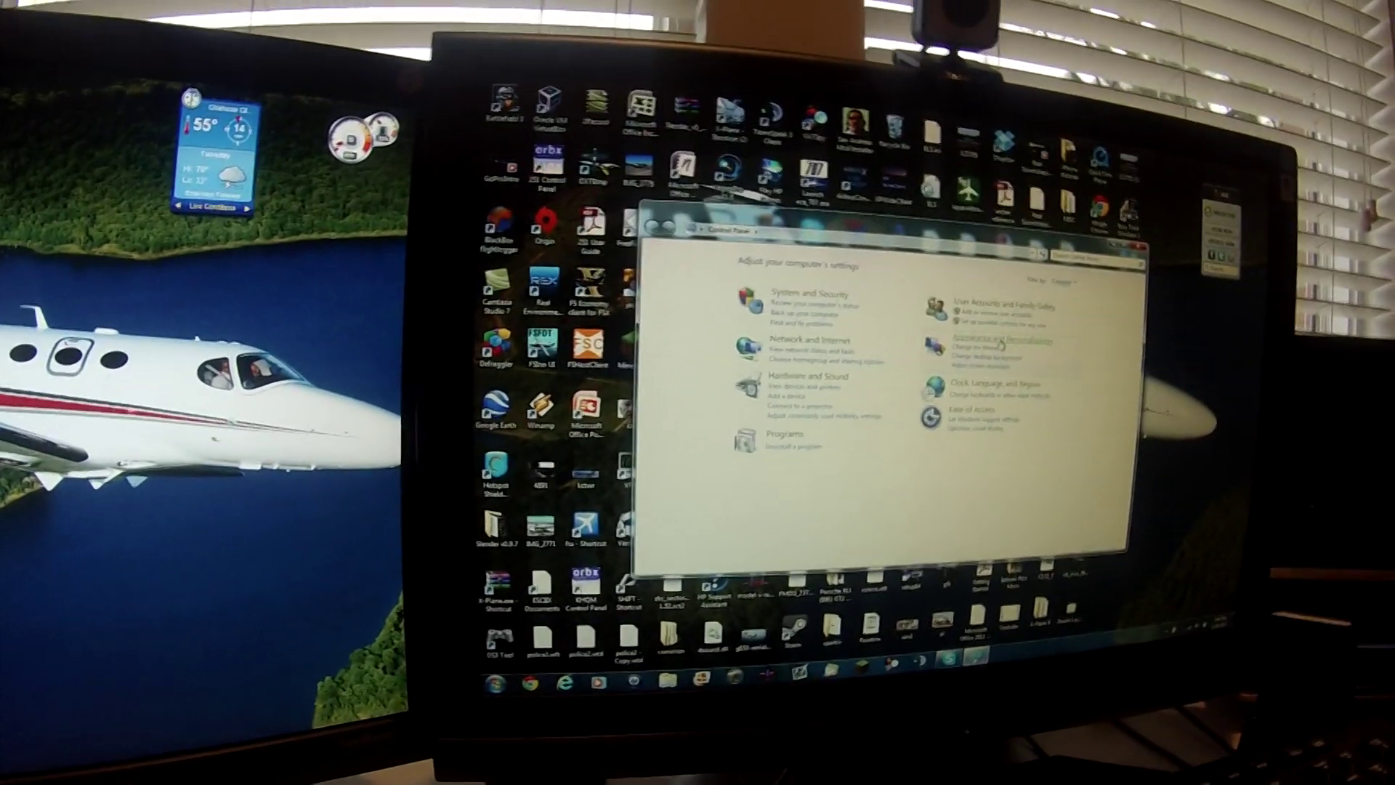
Open the Appearance and Personalization category to list the Personalization and Display settings
{"action": "left_click", "coordinate": [996, 342]}
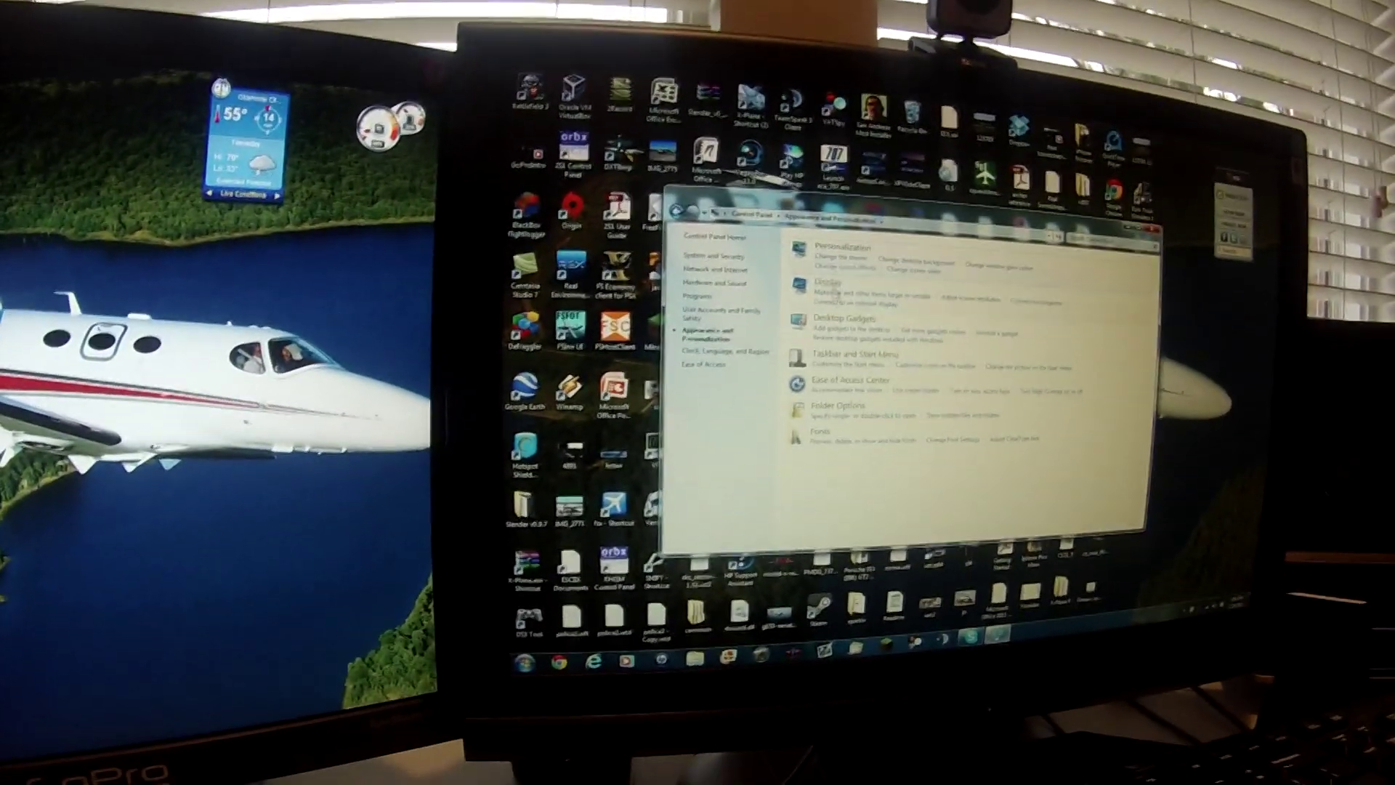